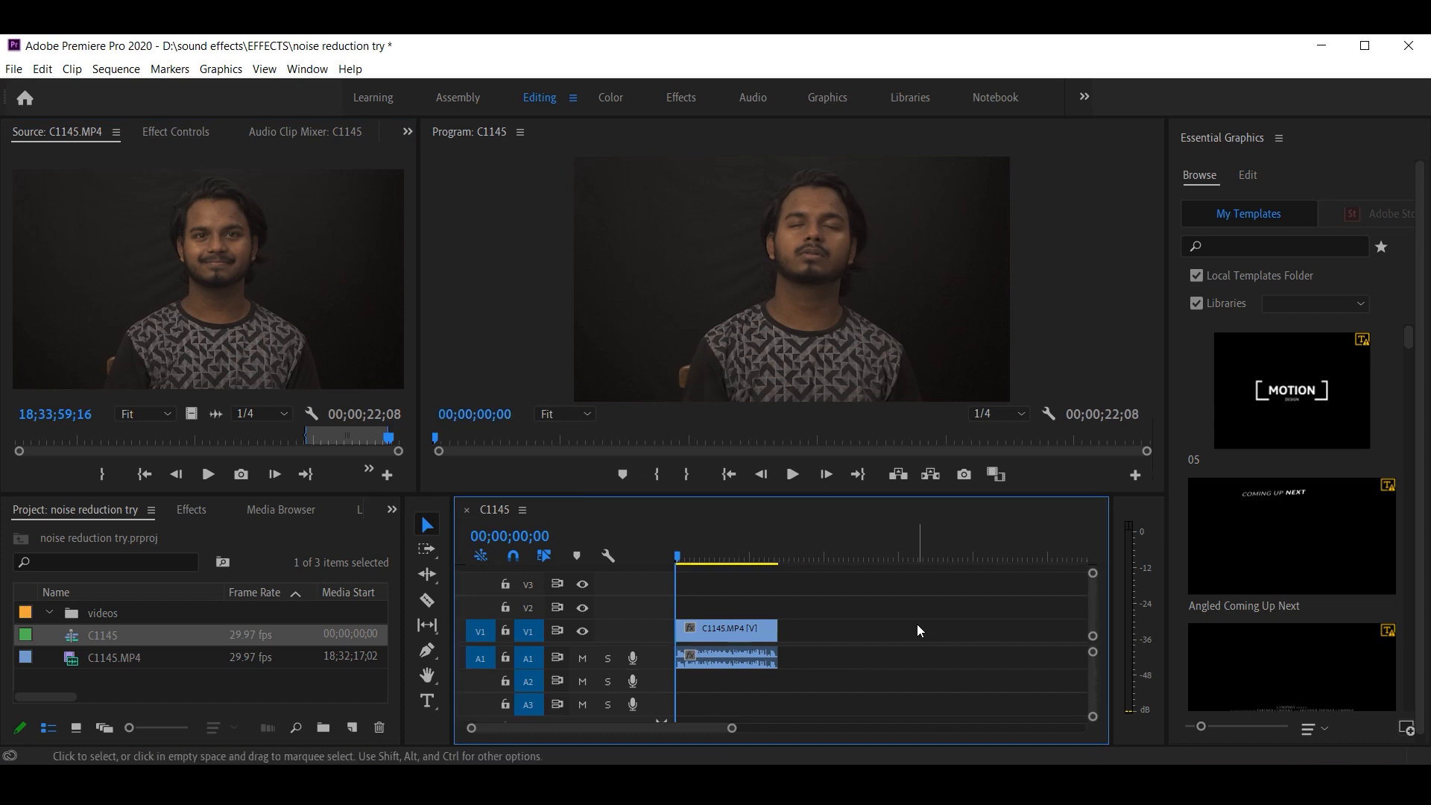
# - Play and skim through the C1145 talking-head clip to hear its noisy audio
pyautogui.click(791, 474)
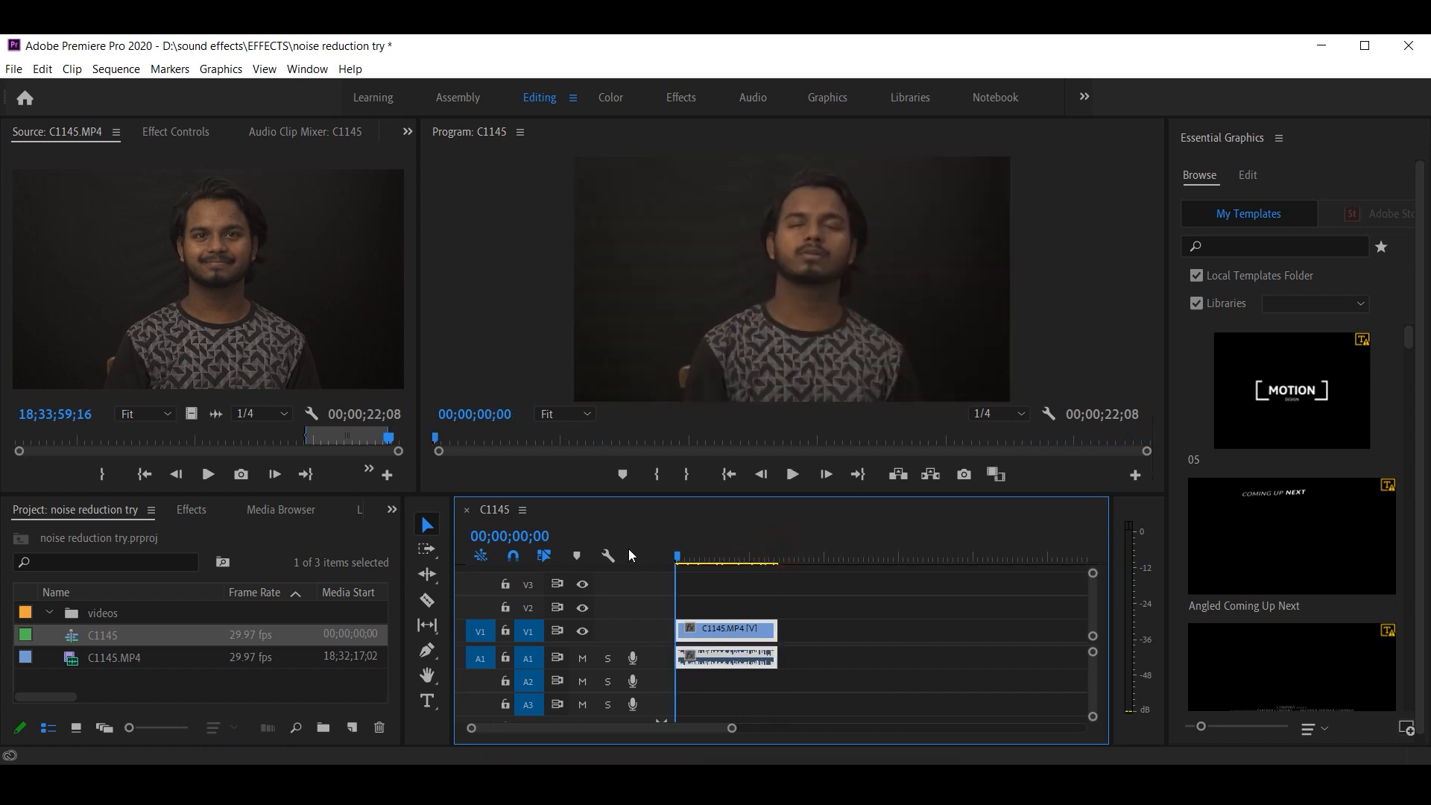
pyautogui.click(726, 554)
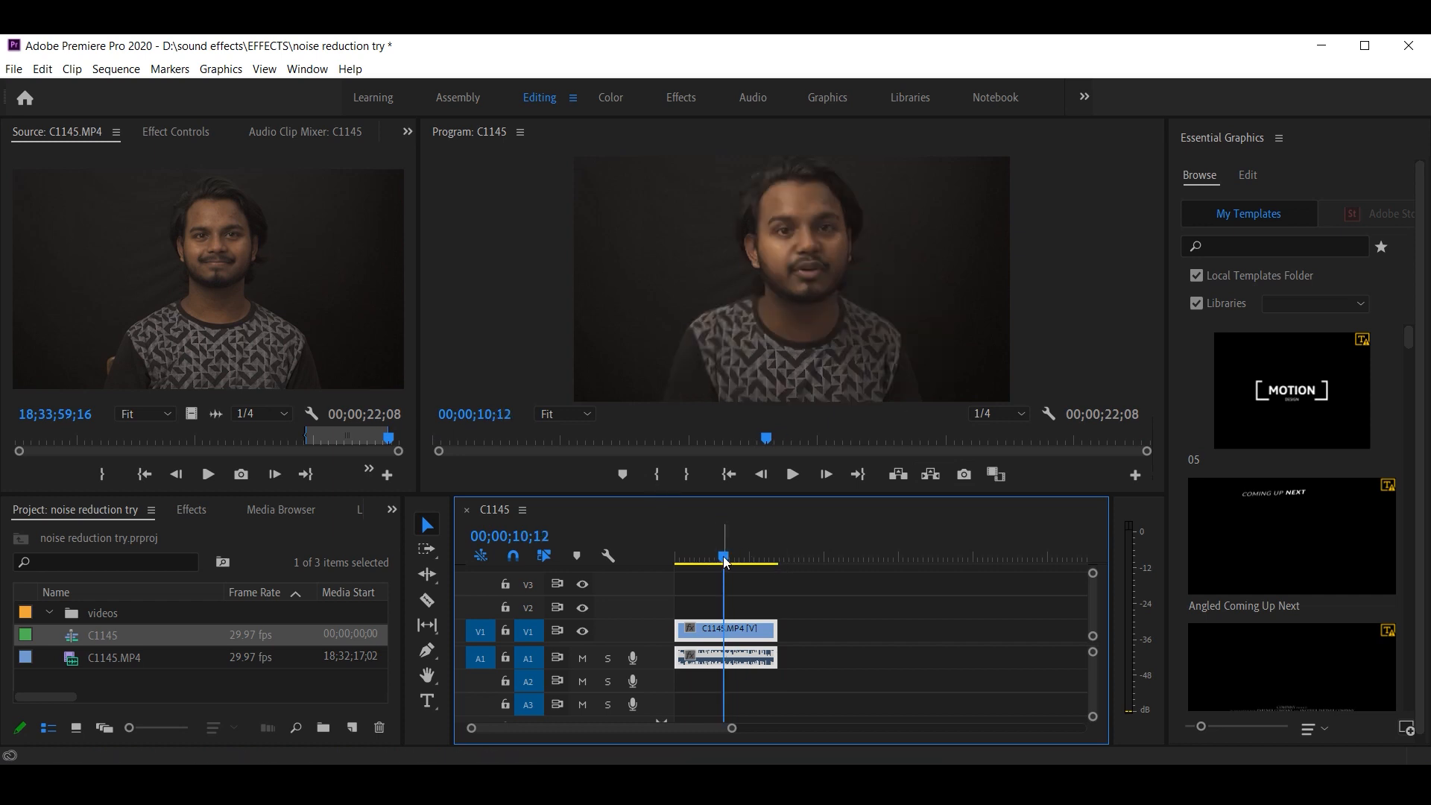
pyautogui.click(755, 556)
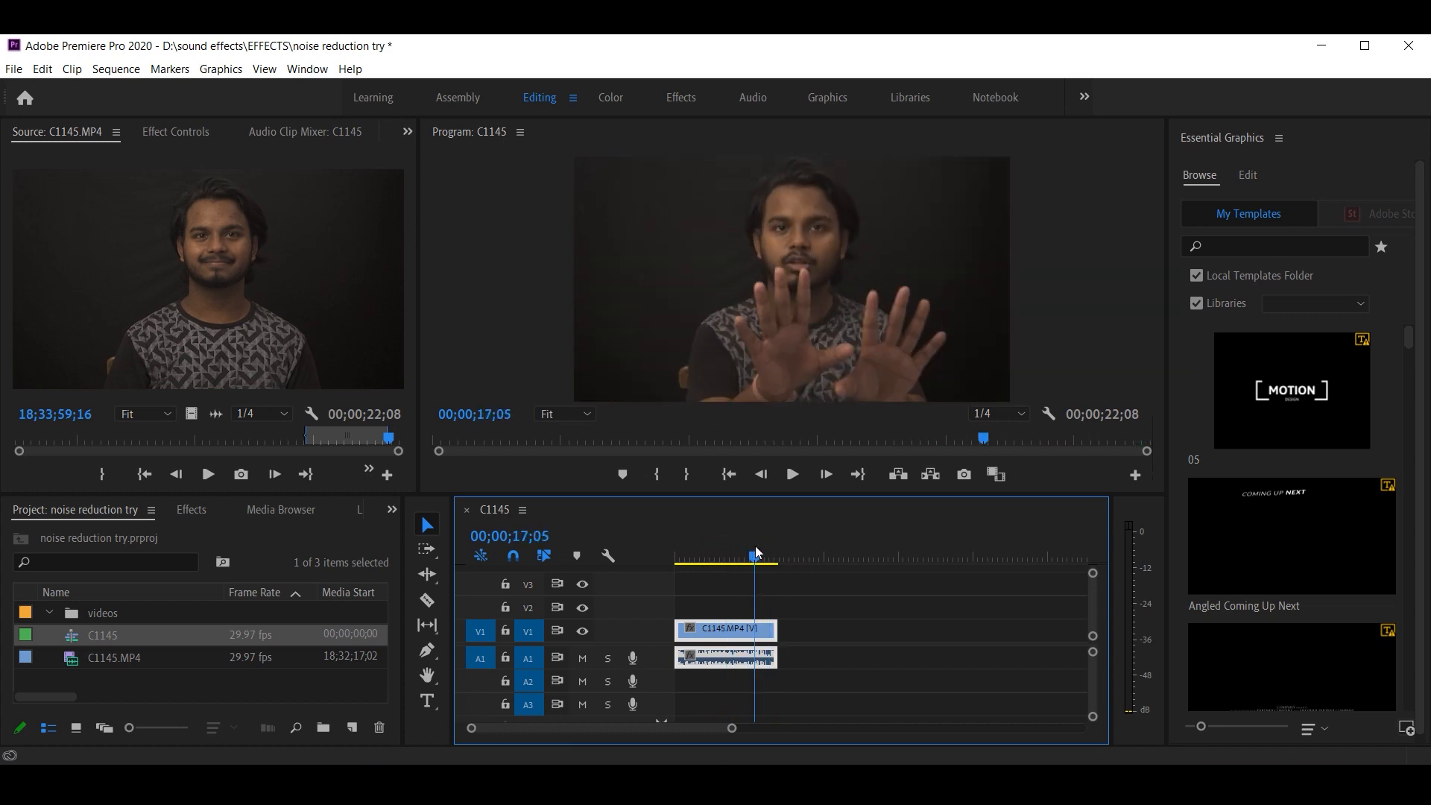
pyautogui.click(769, 556)
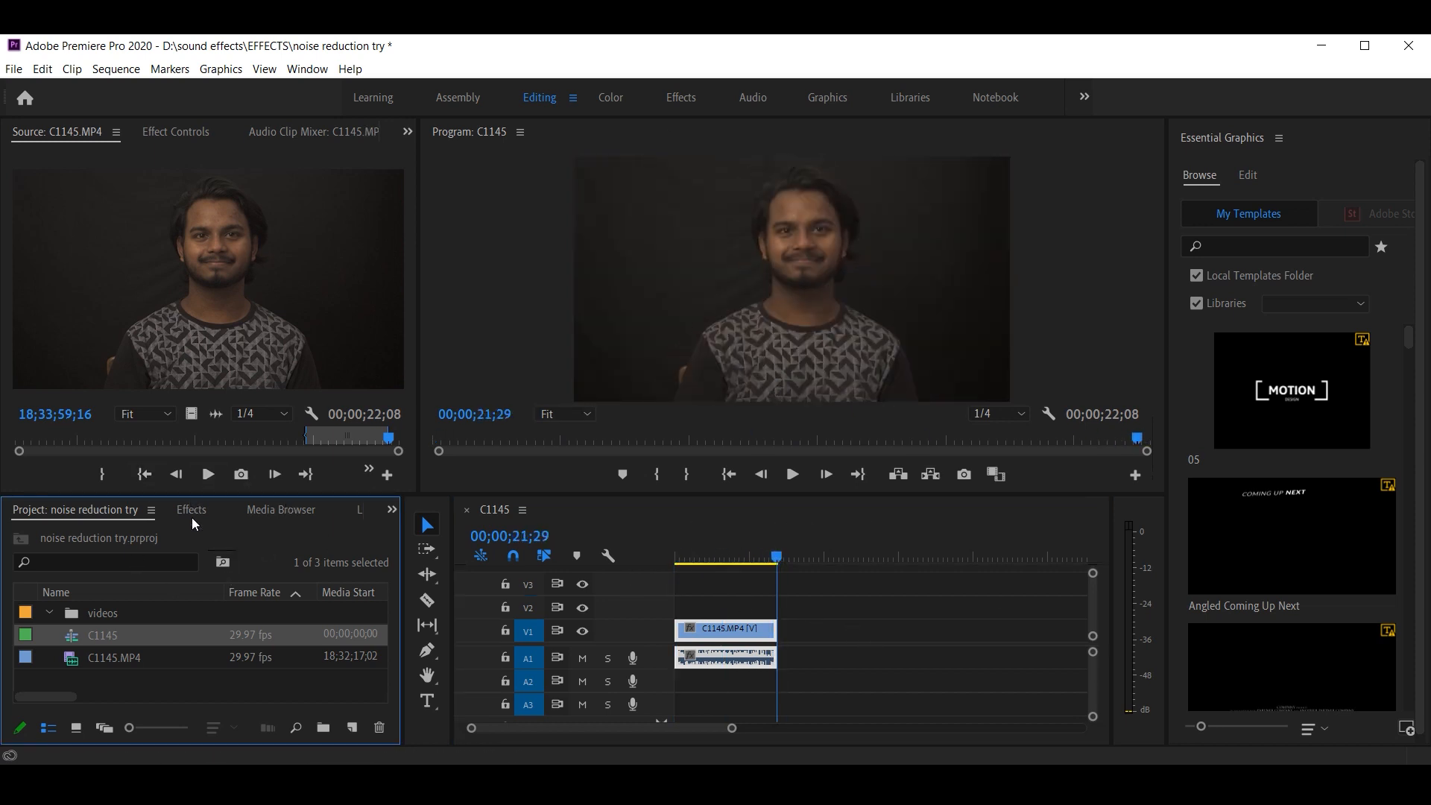
# - Find DeNoise in the Effects panel and drop it onto the clip's A1 audio
pyautogui.write('d')
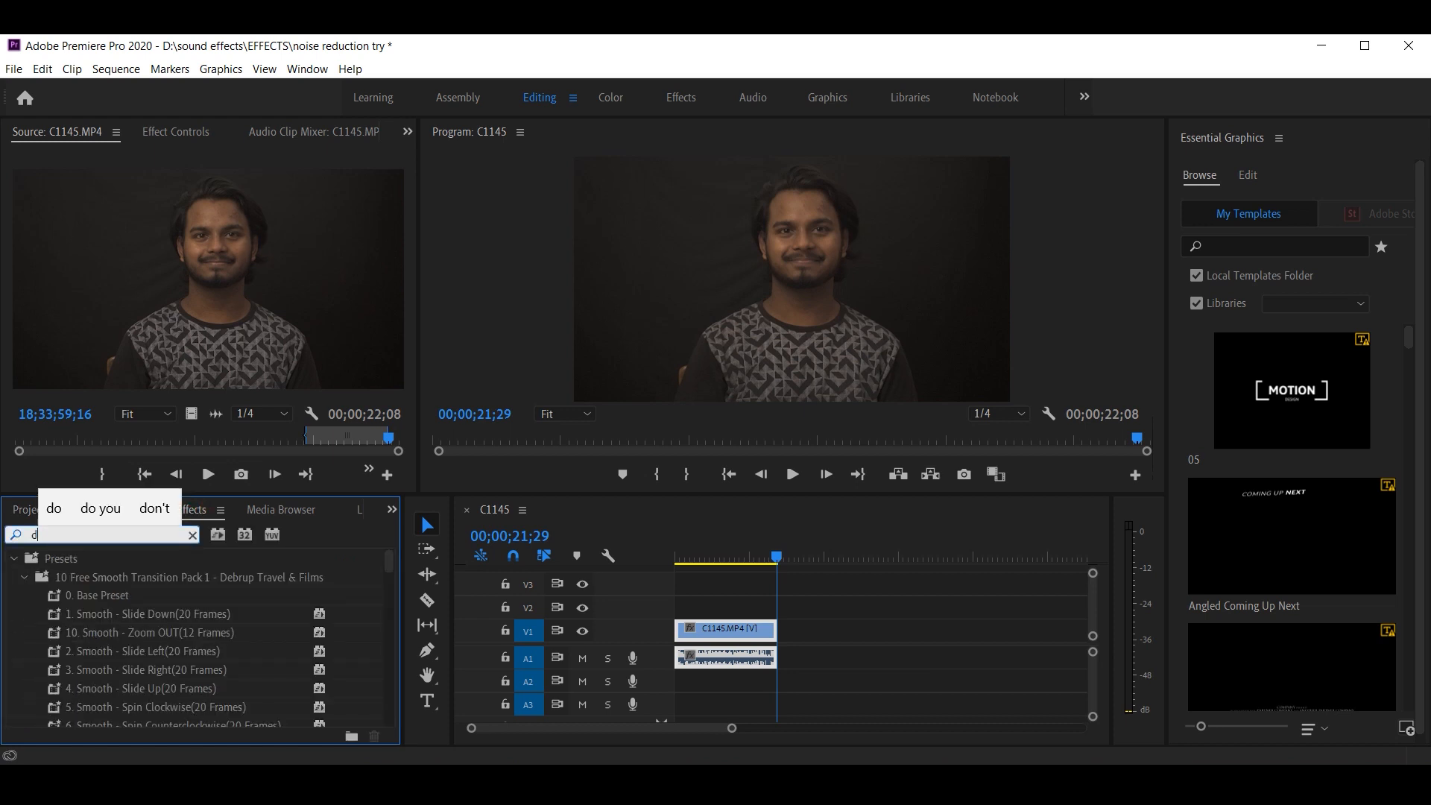
pyautogui.write('enoise')
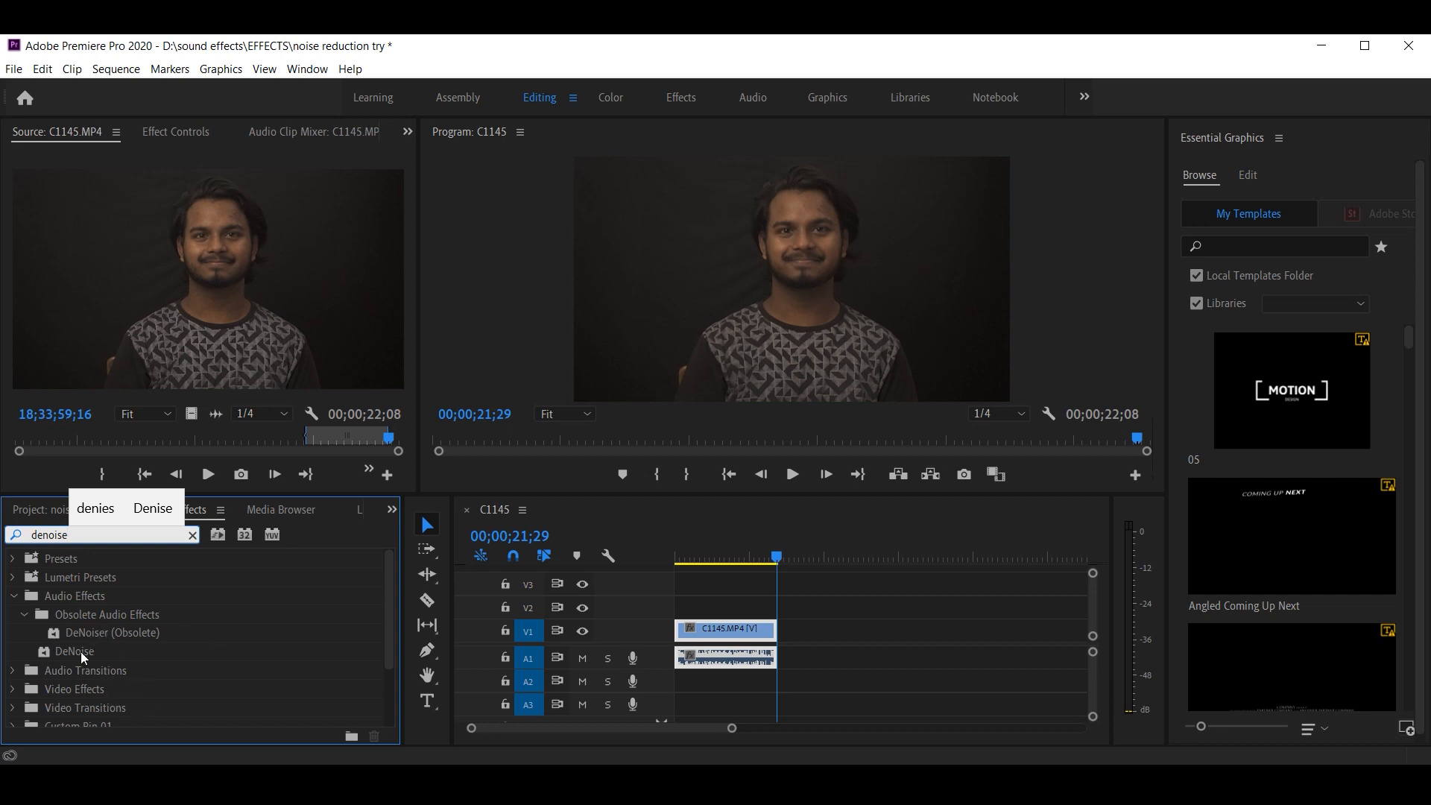
pyautogui.moveTo(74, 651); pyautogui.dragTo(721, 655)
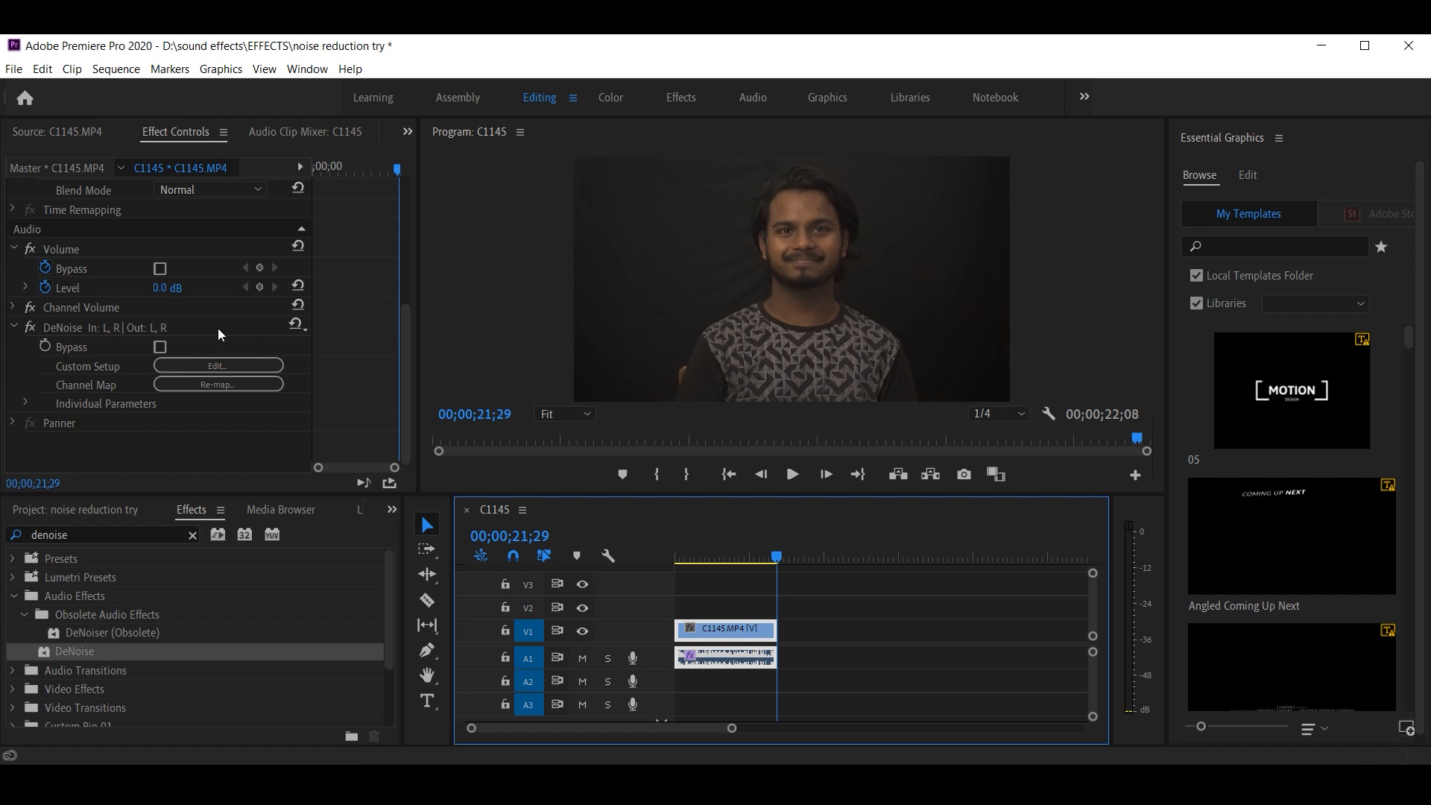
pyautogui.moveTo(238, 367)
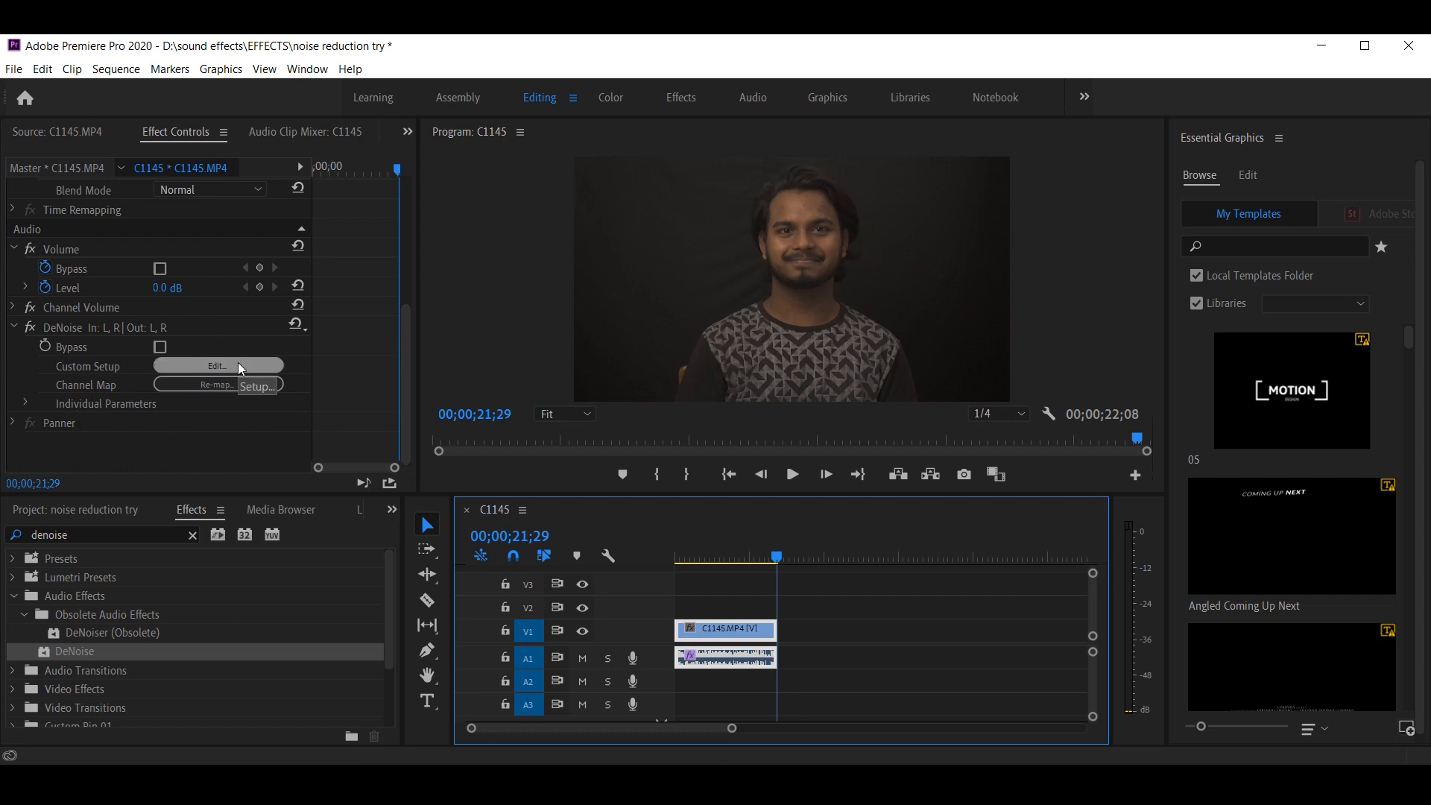
# - In the DeNoise editor choose the Light Noise Reduction preset (20% amount)
pyautogui.click(216, 366)
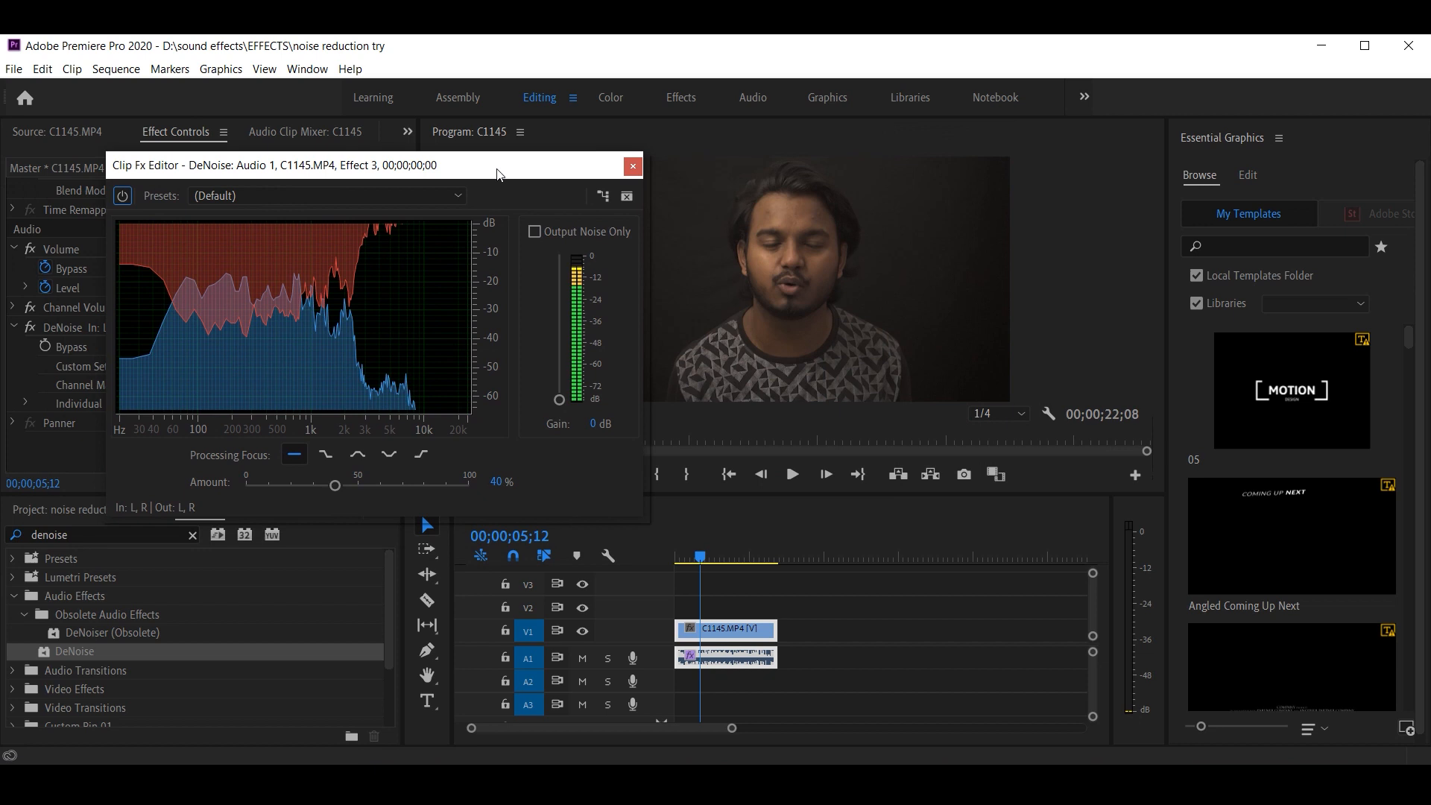
pyautogui.click(793, 474)
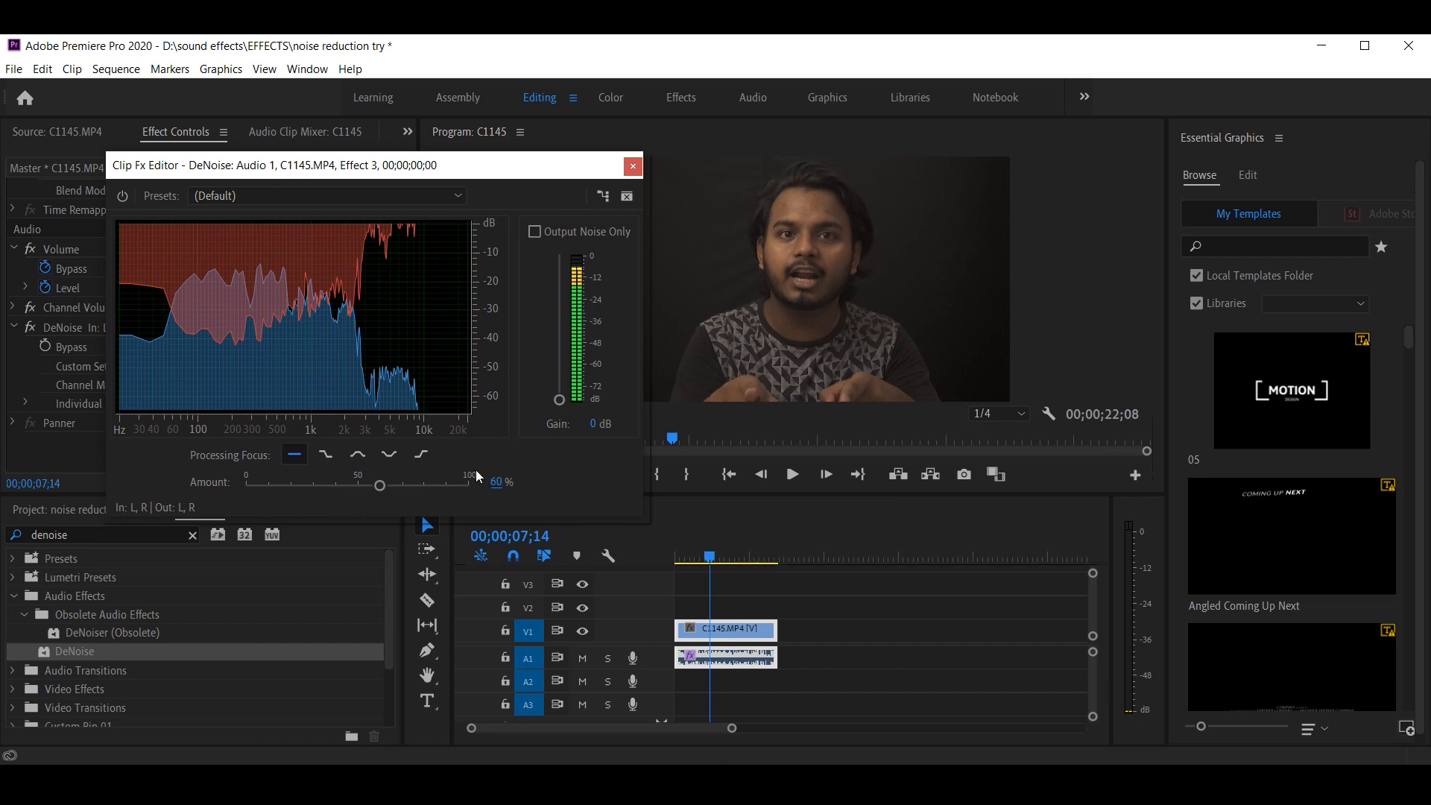
pyautogui.click(325, 195)
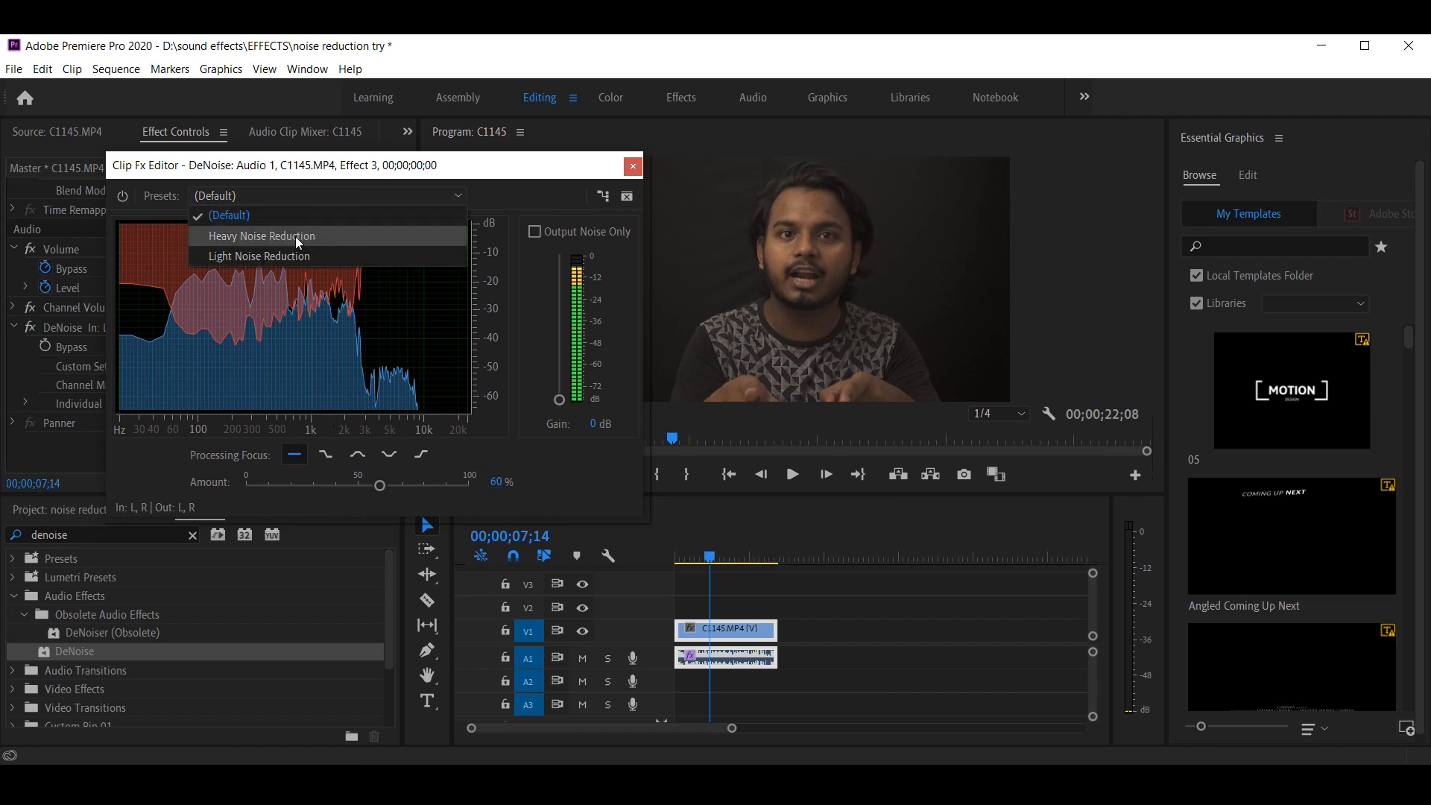
pyautogui.click(261, 235)
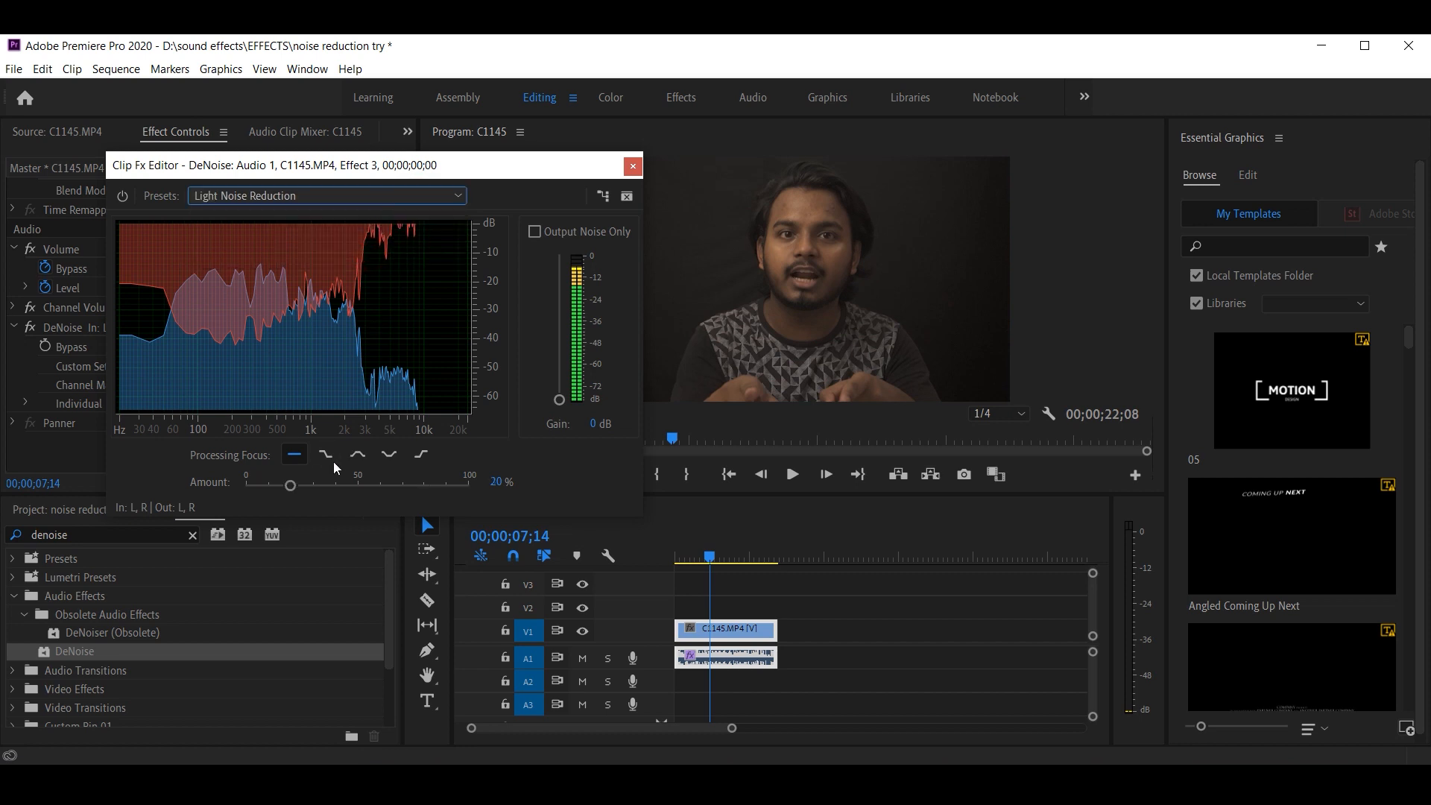
pyautogui.moveTo(504, 355)
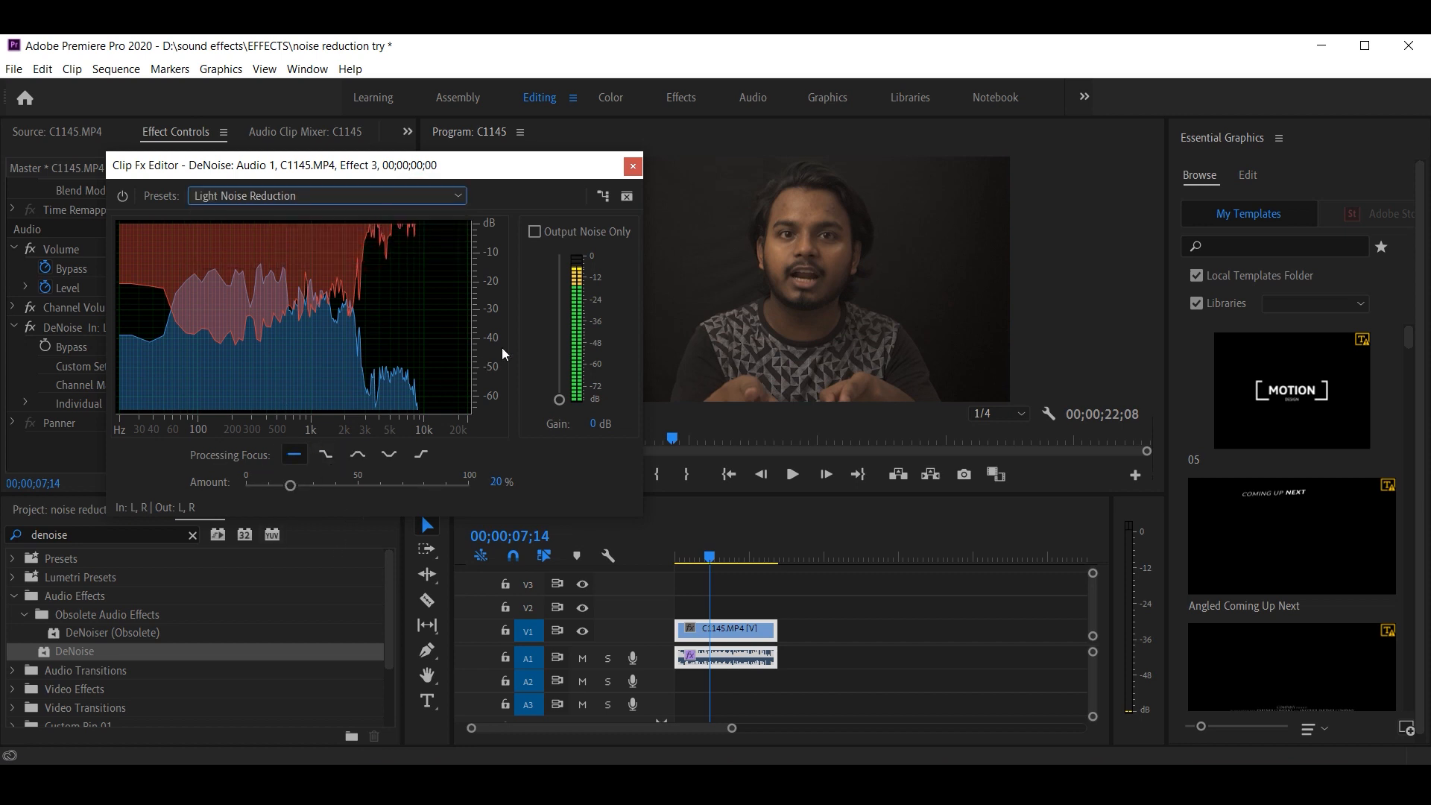
pyautogui.moveTo(845, 267)
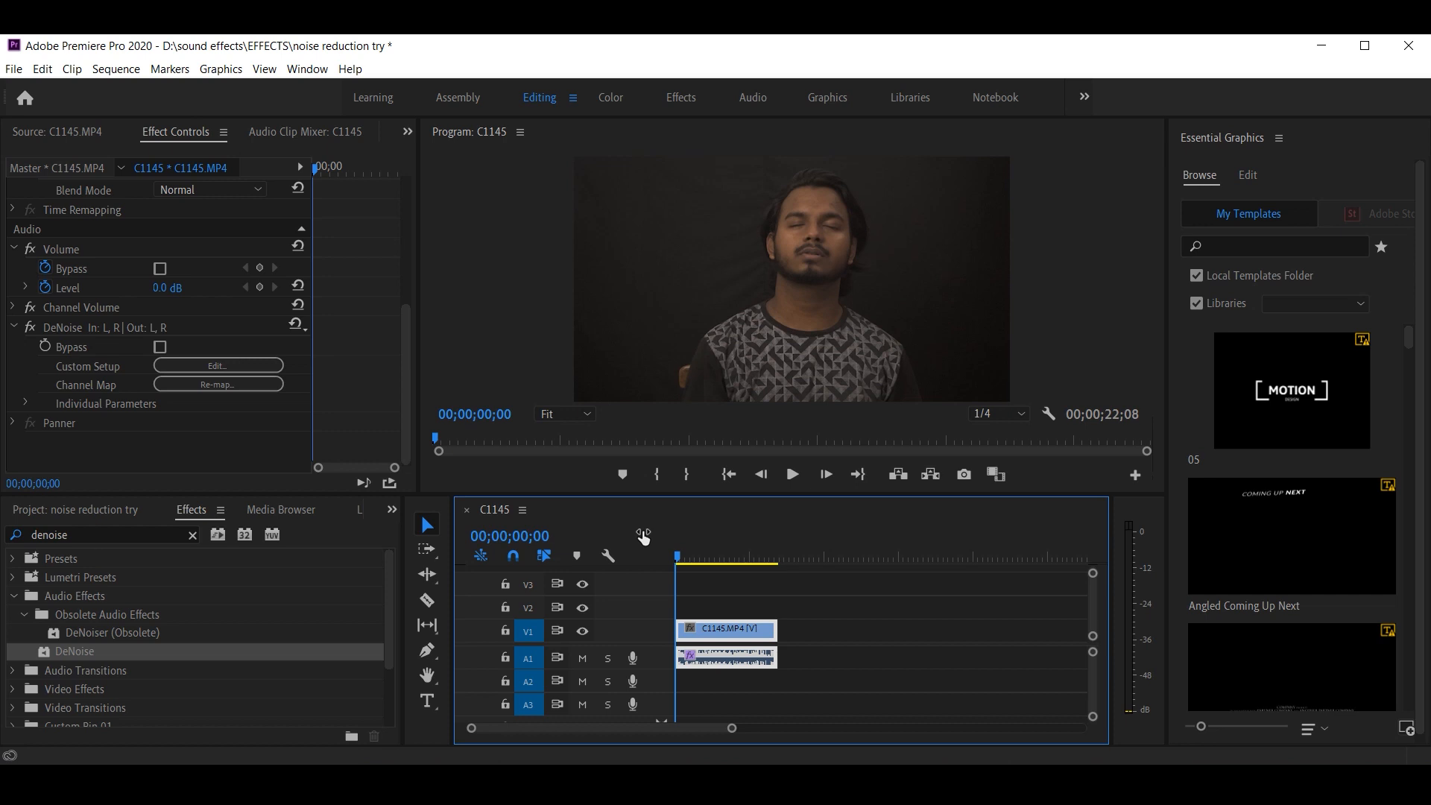
pyautogui.moveTo(276, 541)
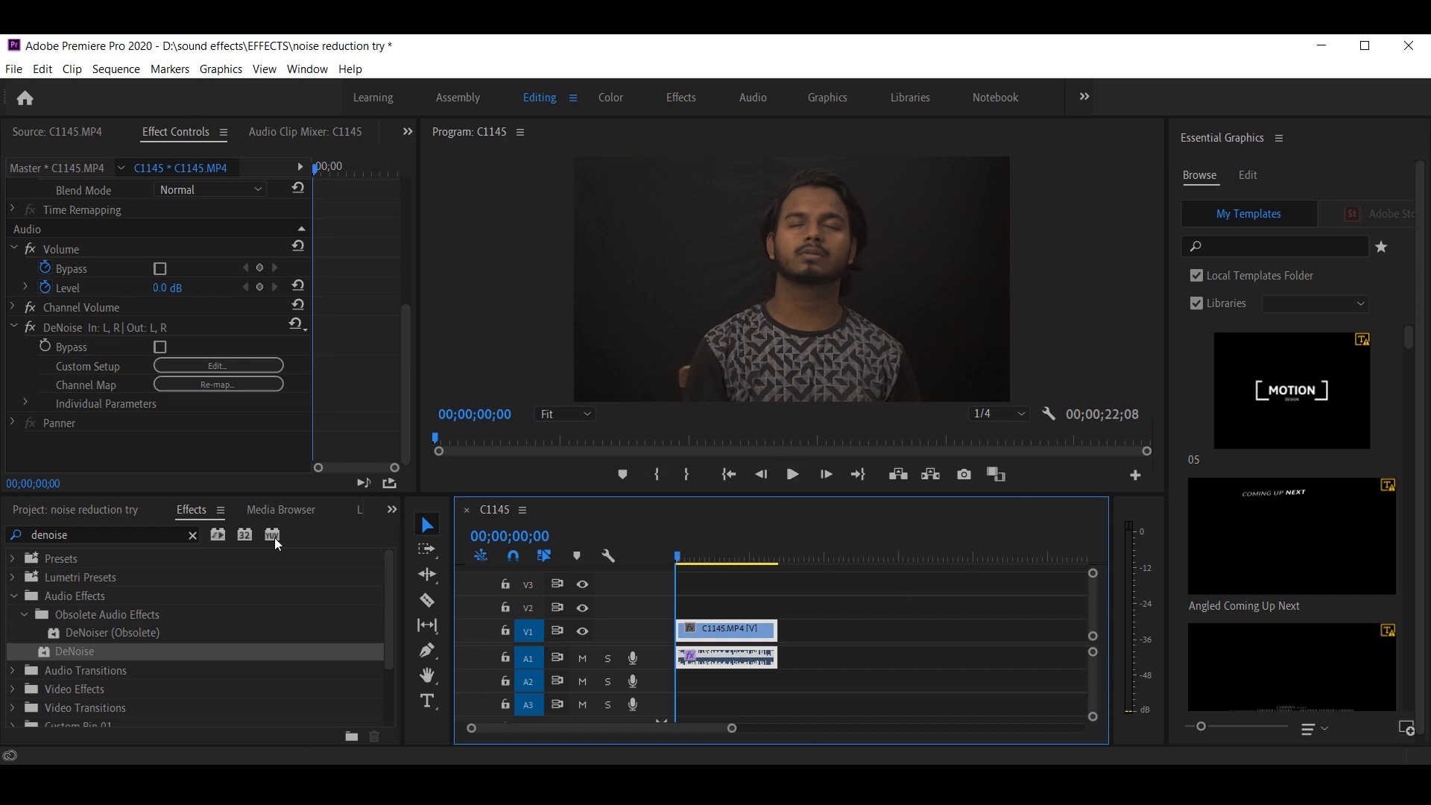
# - Search 'para', add Parametric Equalizer to the clip and bring up its editor
pyautogui.click(193, 534)
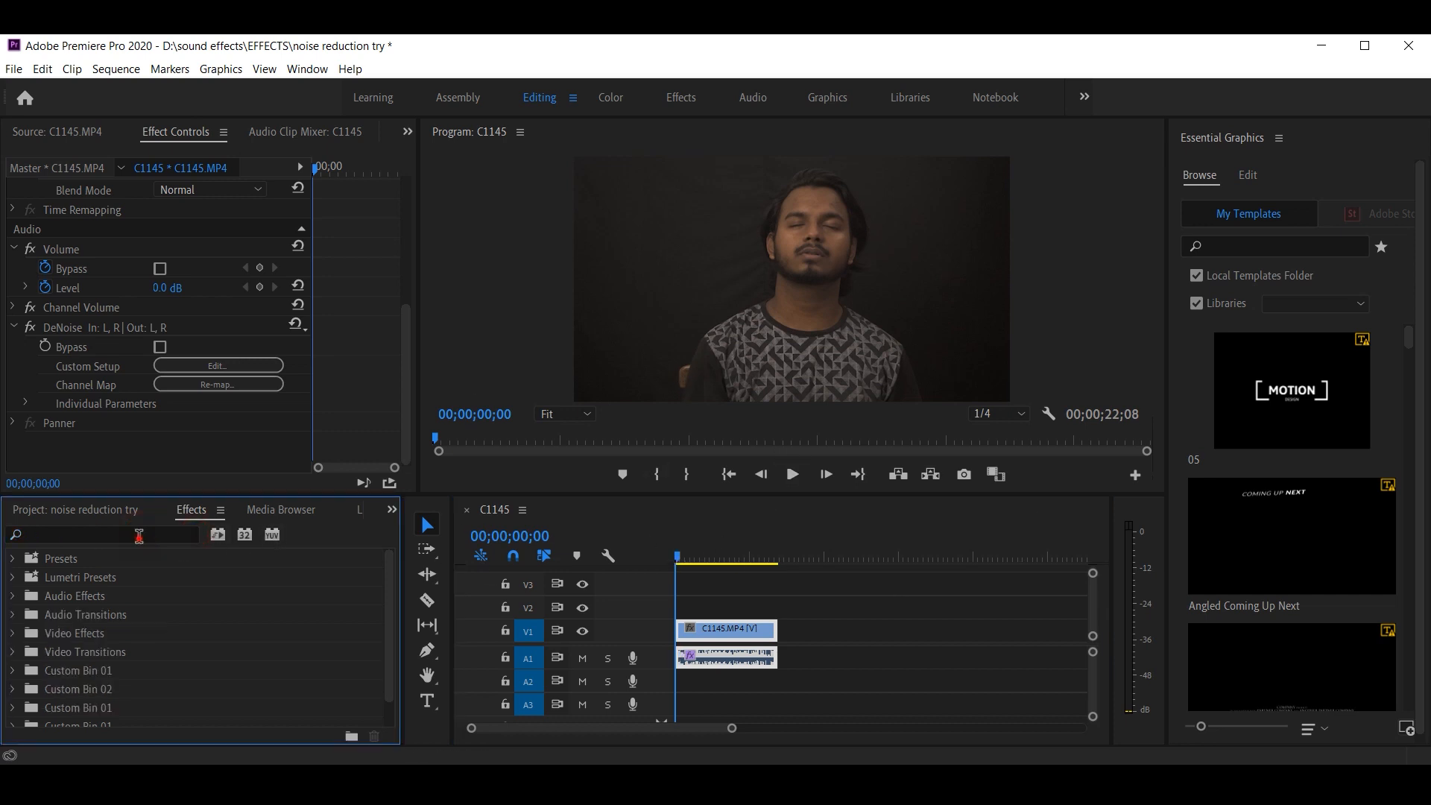
pyautogui.write('par')
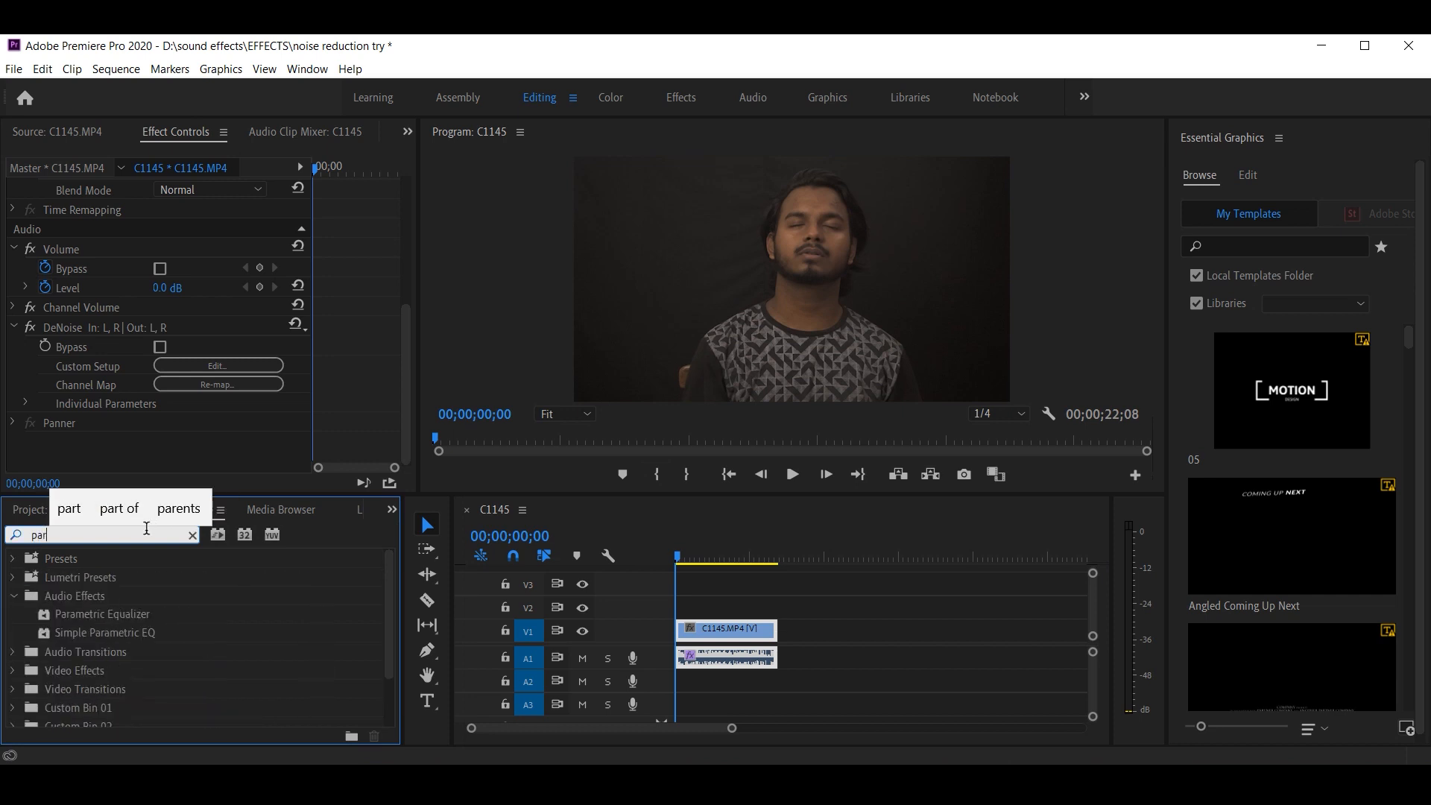
pyautogui.write('a')
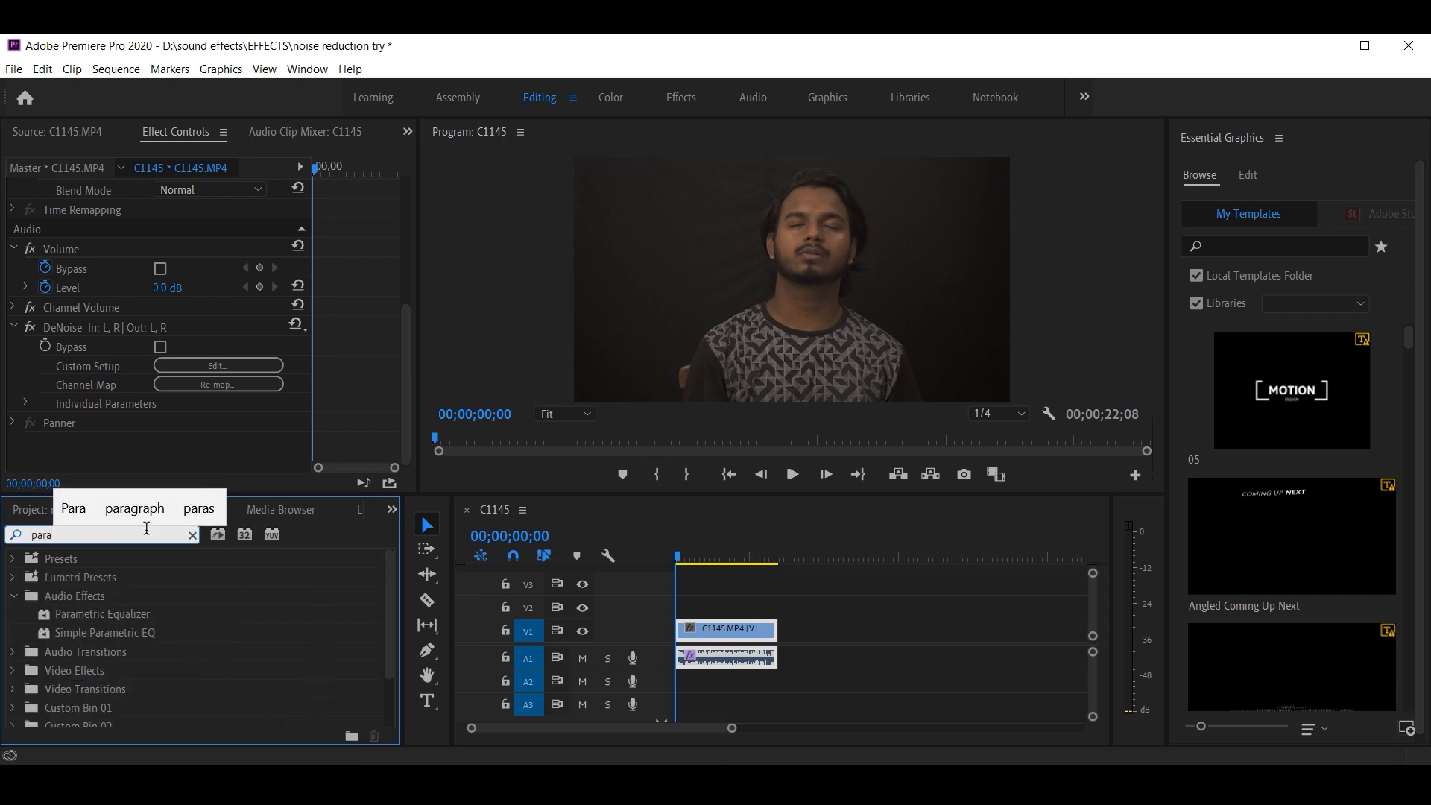
pyautogui.moveTo(101, 619)
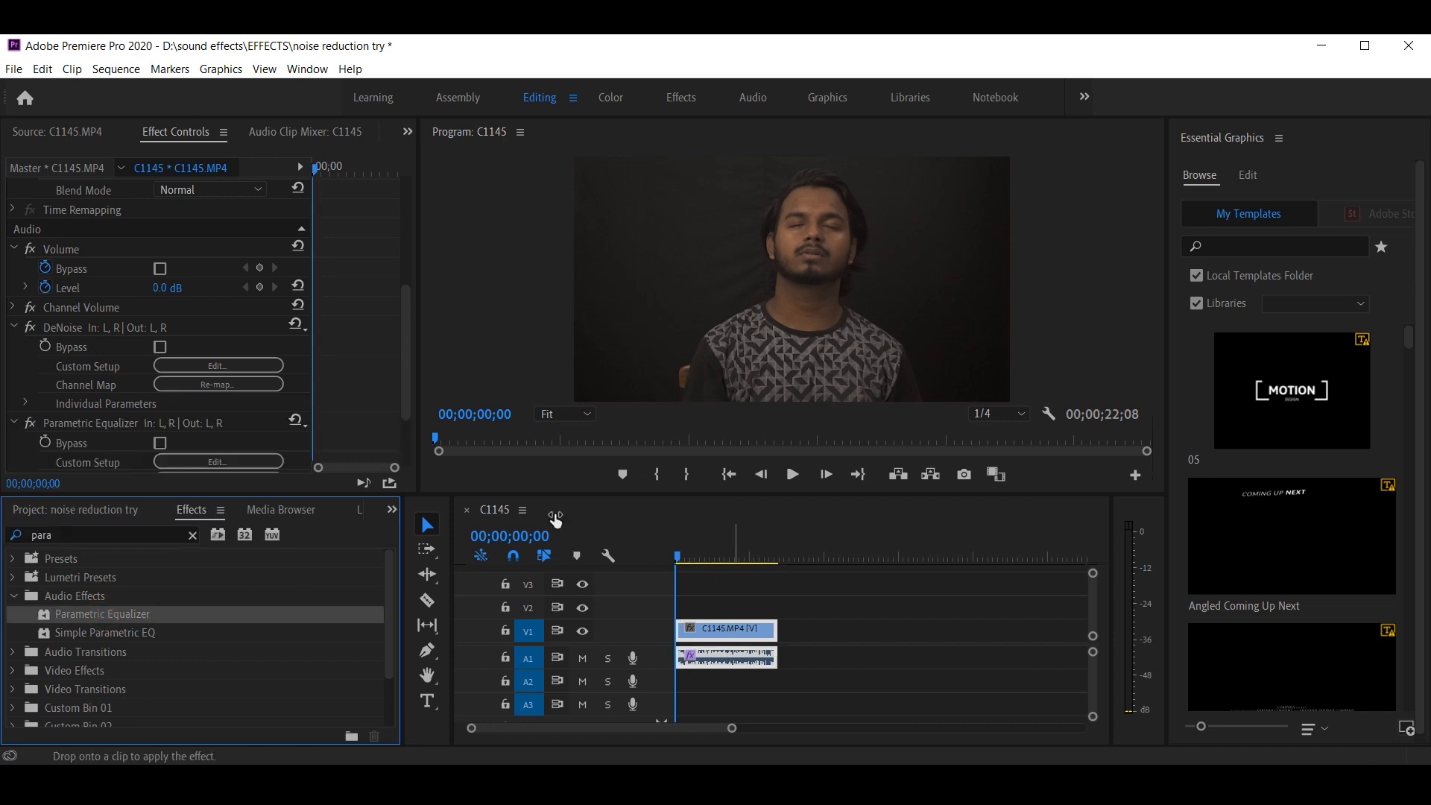
pyautogui.click(217, 462)
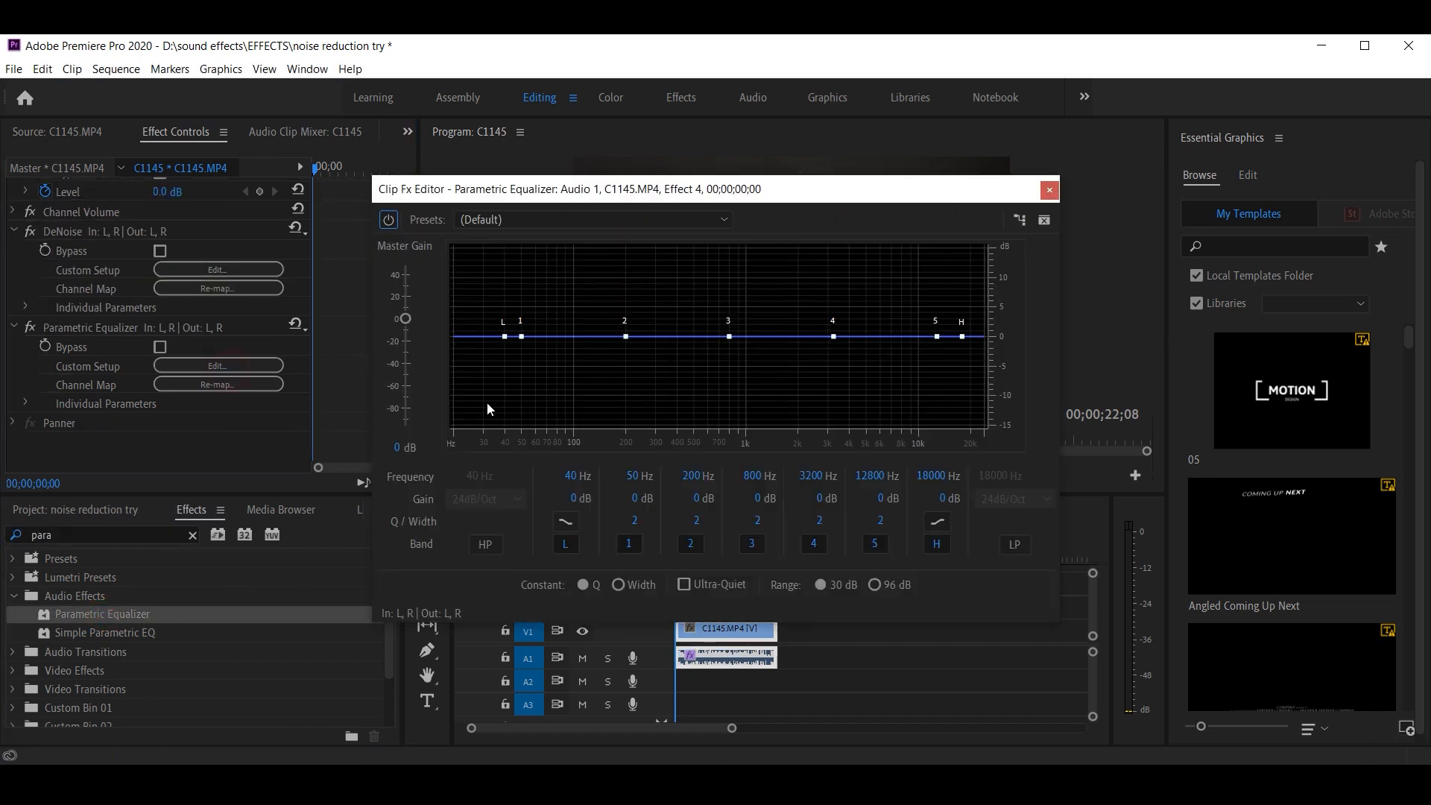
# - Apply the Vocal Enhancer preset with a 48dB/Oct low-cut slope, then close the editor
pyautogui.click(593, 219)
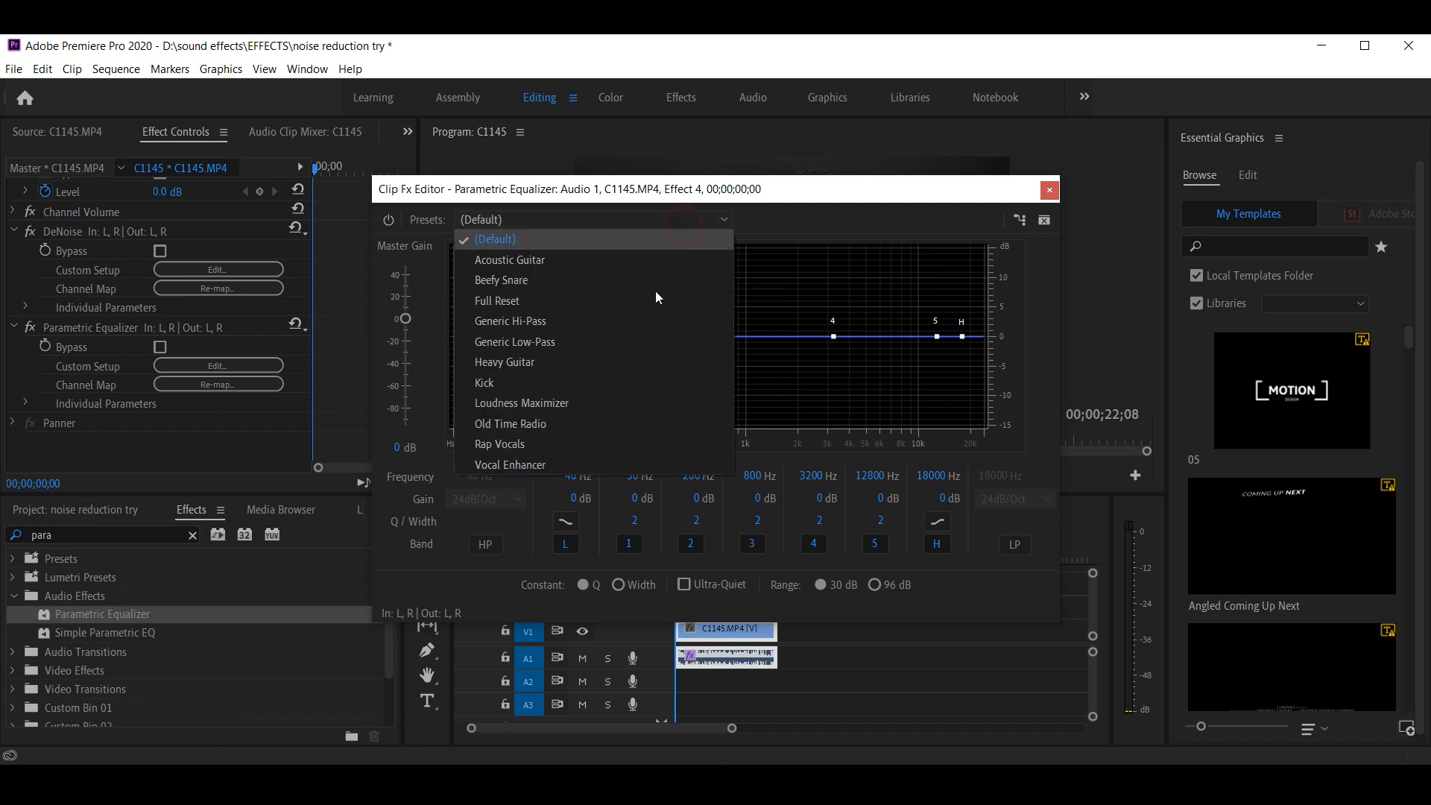
pyautogui.click(495, 239)
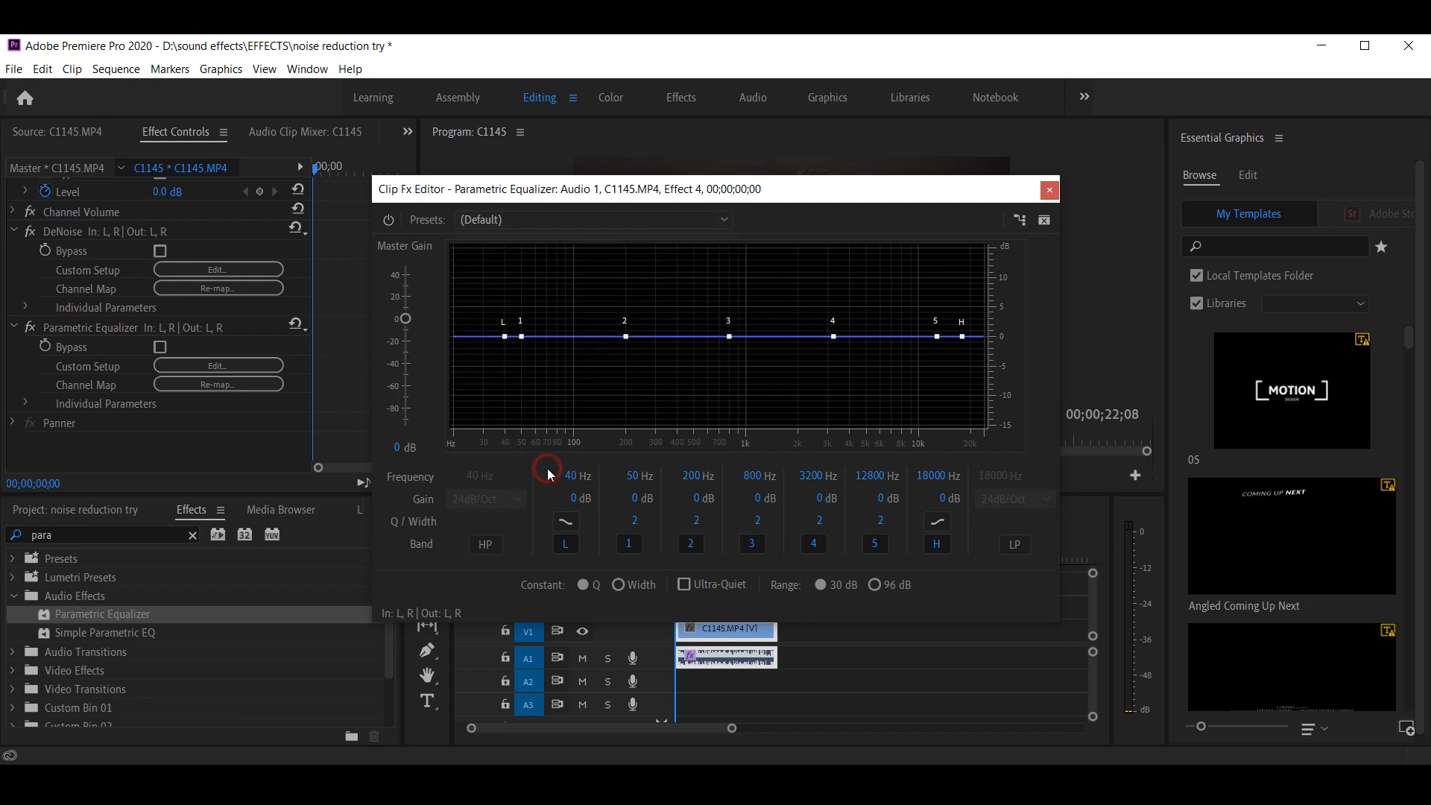
pyautogui.click(594, 219)
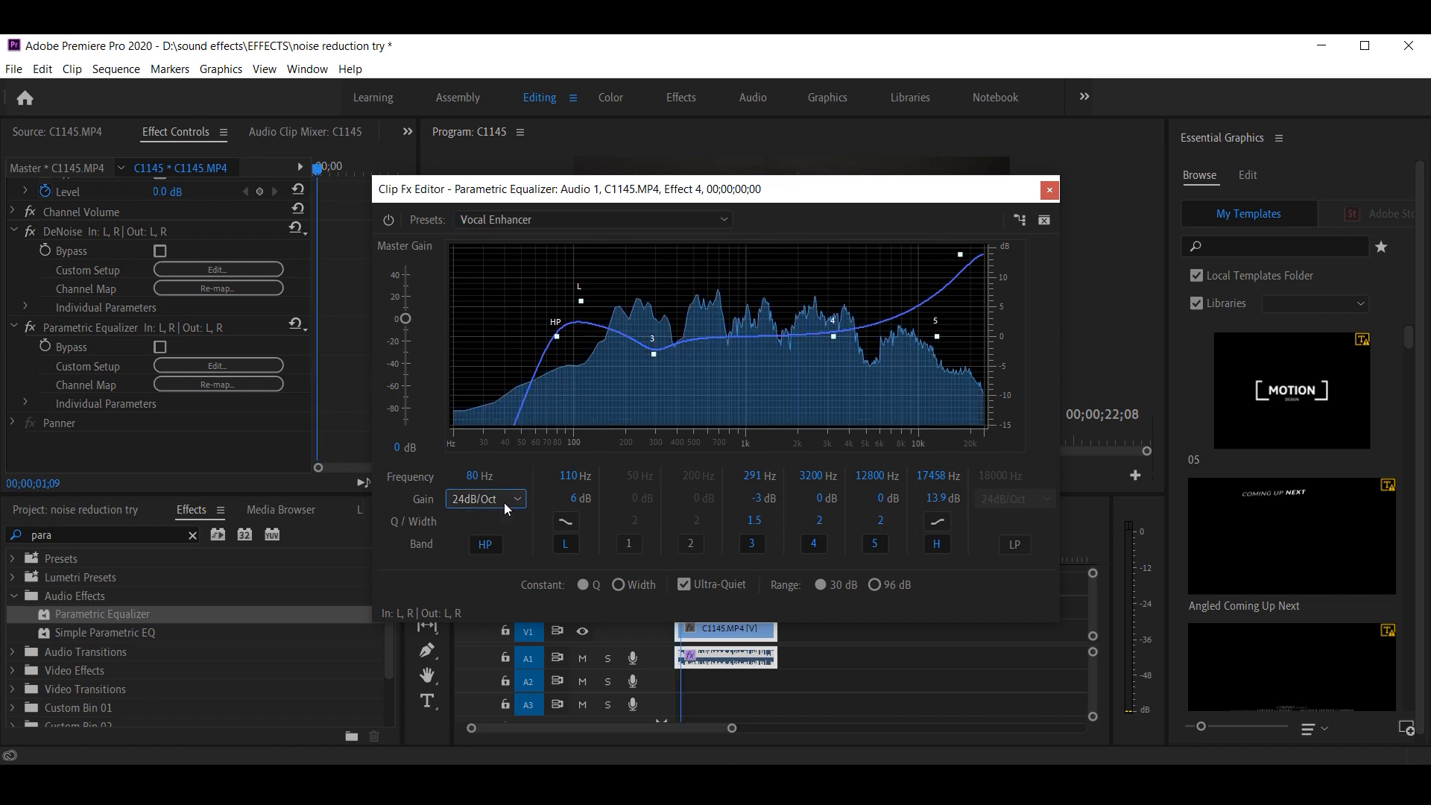
pyautogui.click(510, 498)
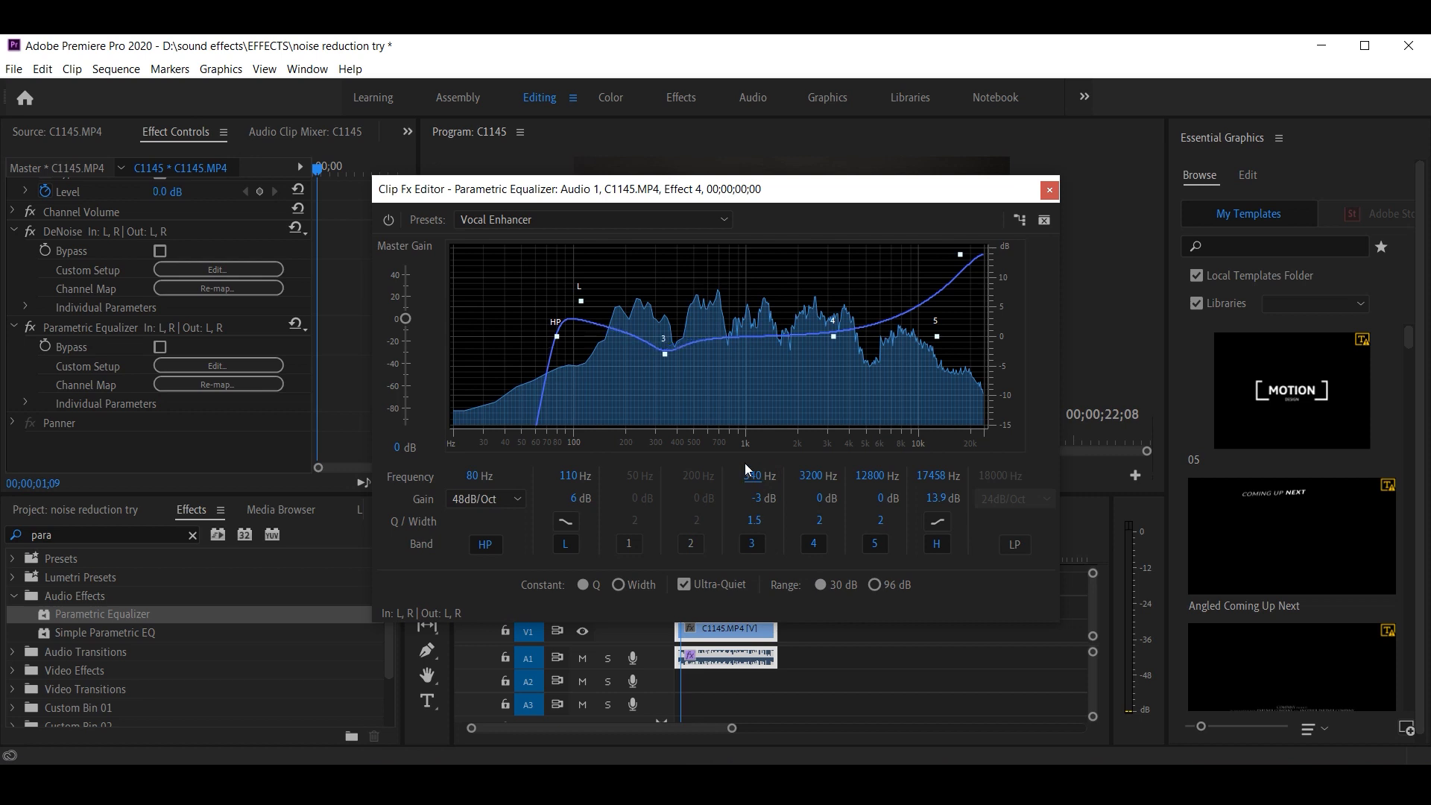
pyautogui.click(1049, 191)
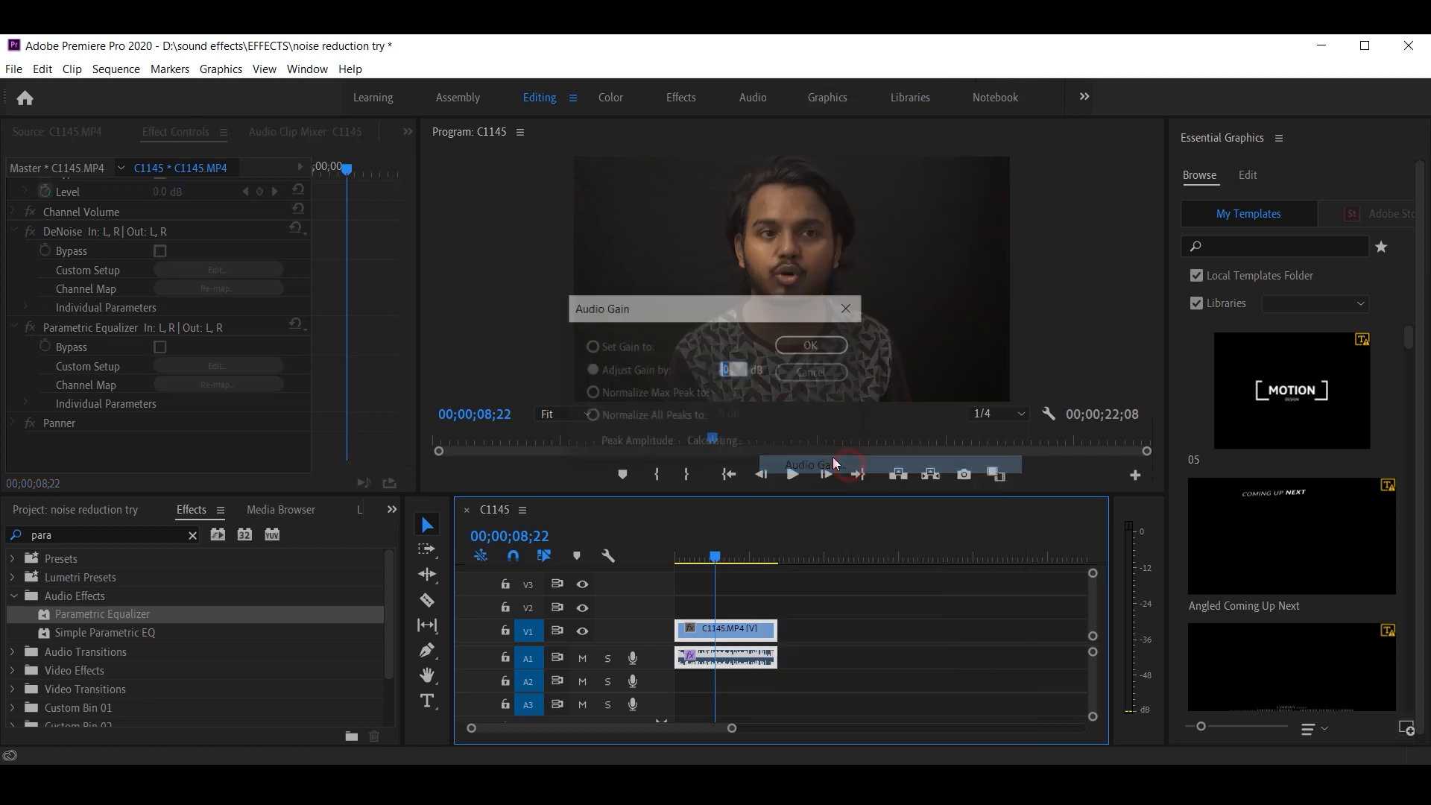
# - Lower the clip's Audio Gain to a reduced value and save the project
pyautogui.click(591, 346)
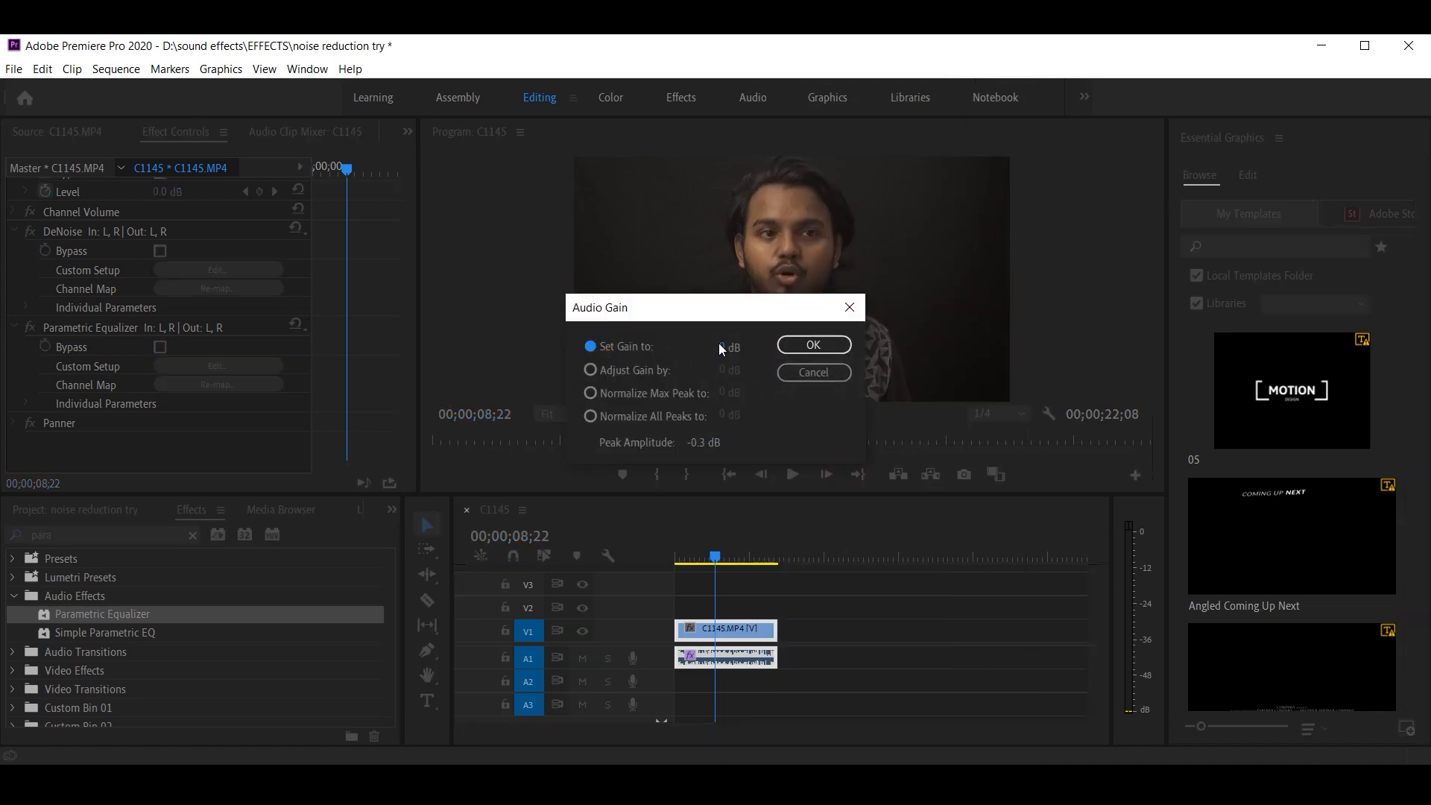
pyautogui.click(729, 347)
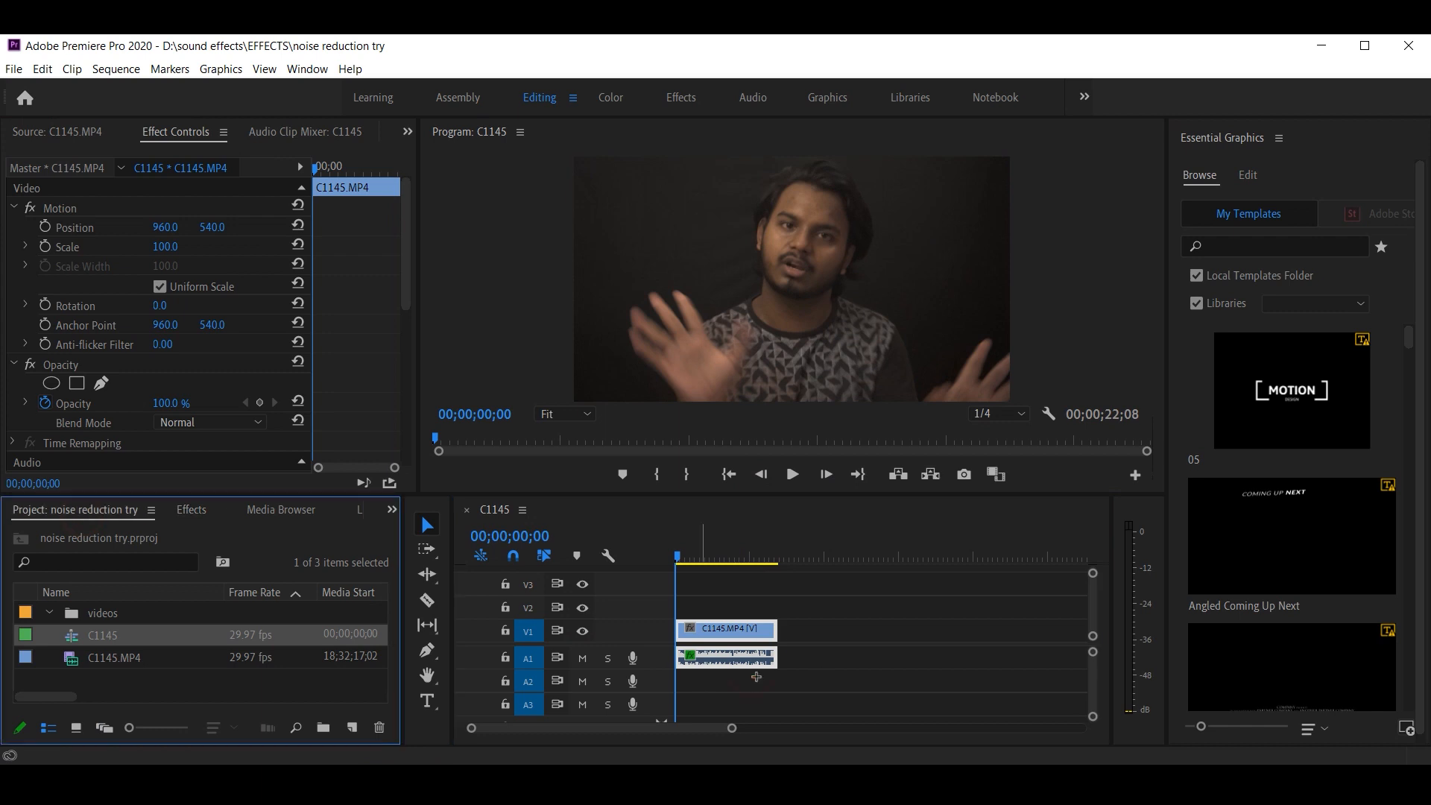
pyautogui.click(890, 676)
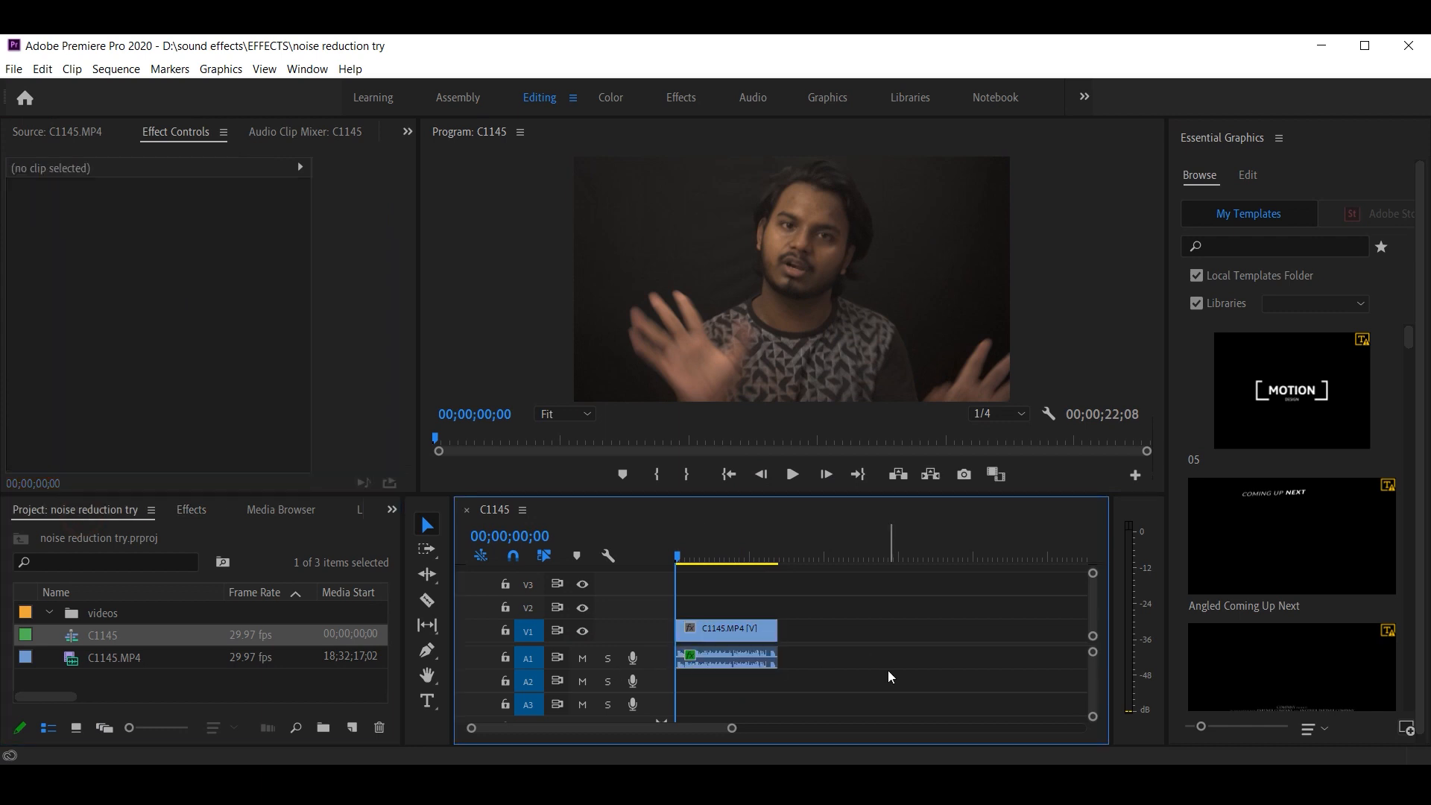